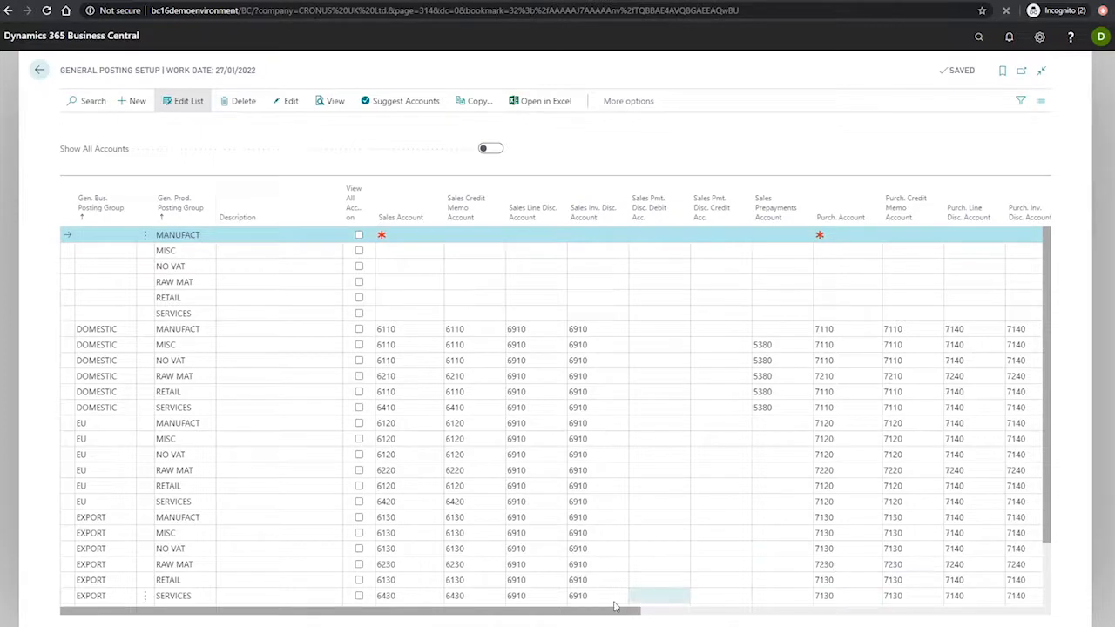
# Add a General Posting Setup line with business group ASIA and product group MANUFACT.
pyautogui.hscroll(3)
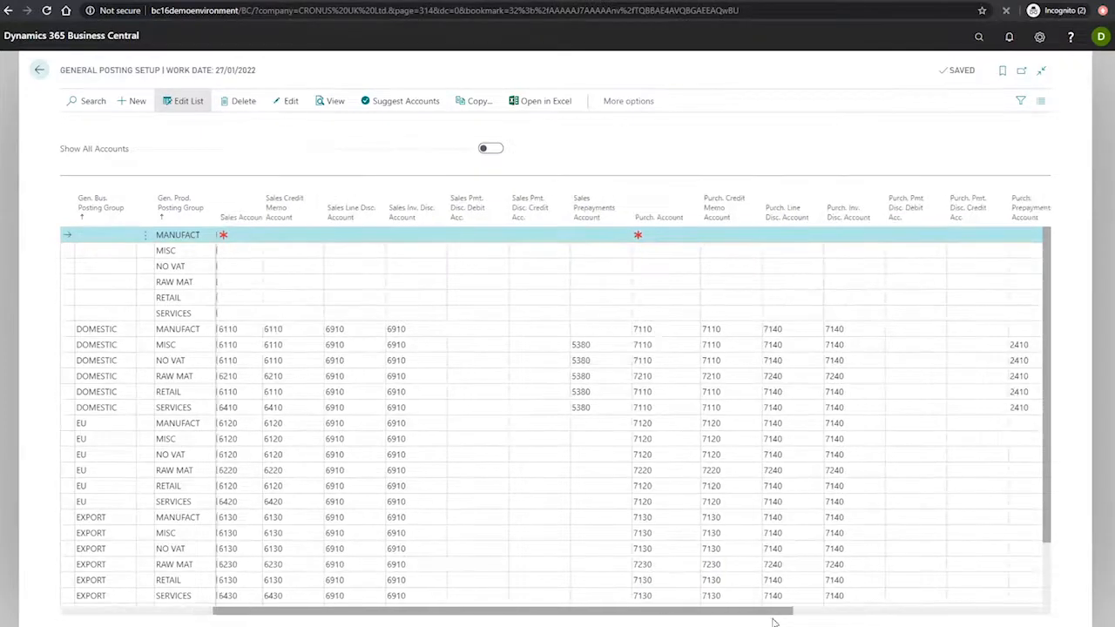
pyautogui.hscroll(3)
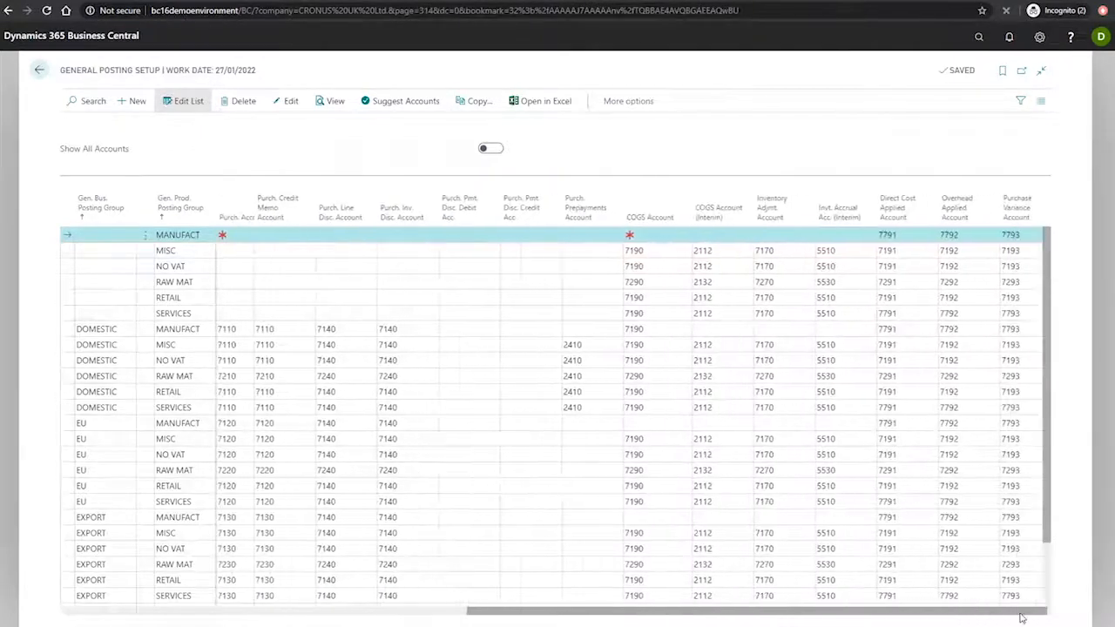
pyautogui.hscroll(-3)
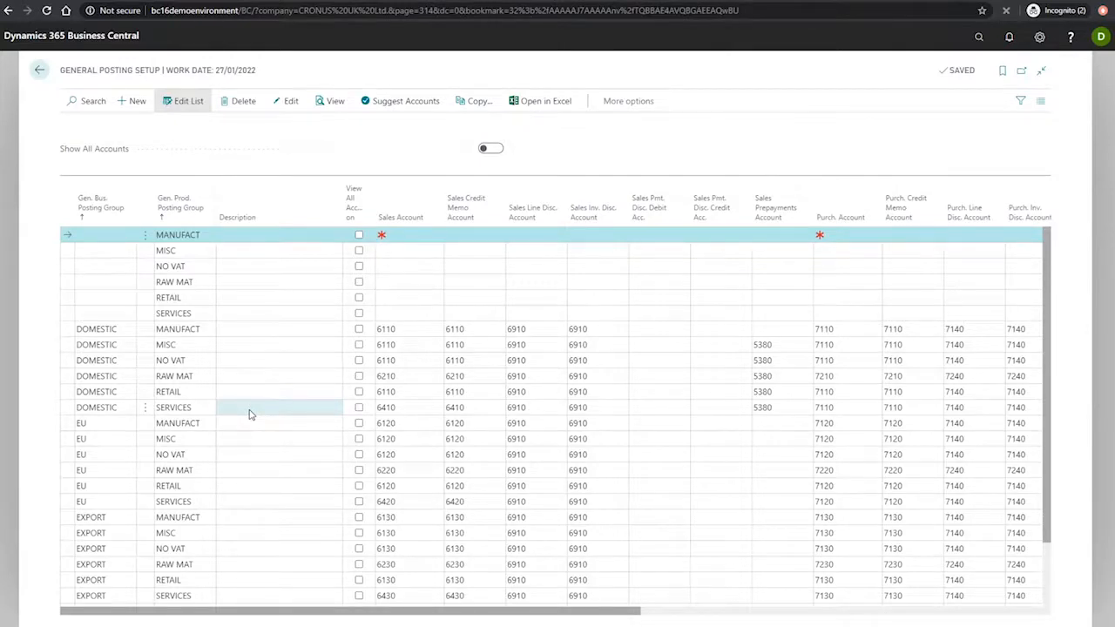
pyautogui.scroll(-3)
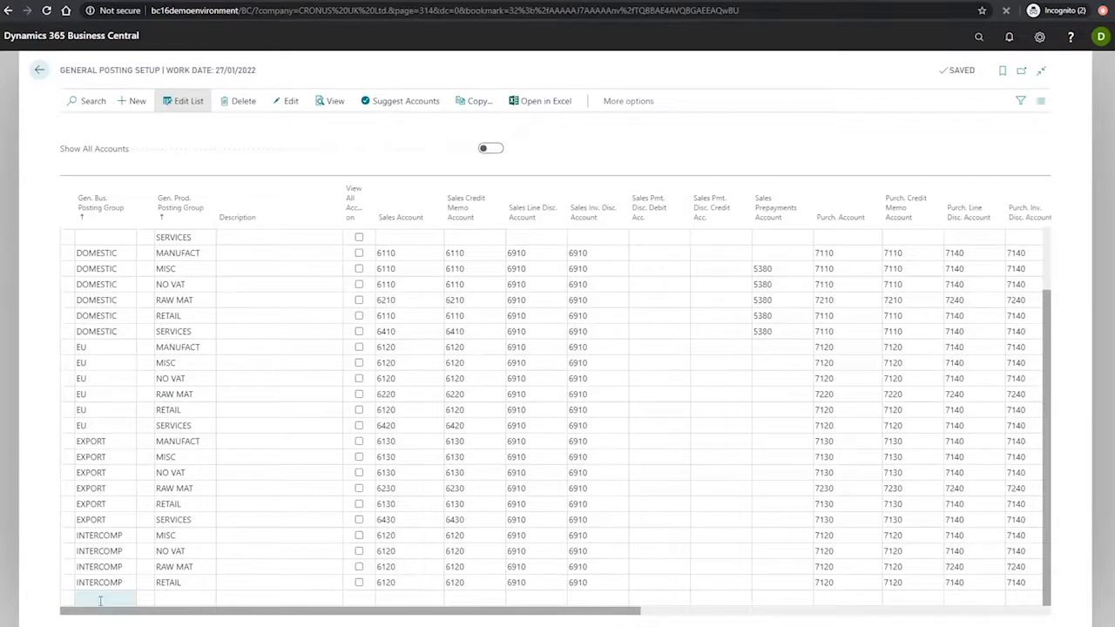
pyautogui.click(100, 598)
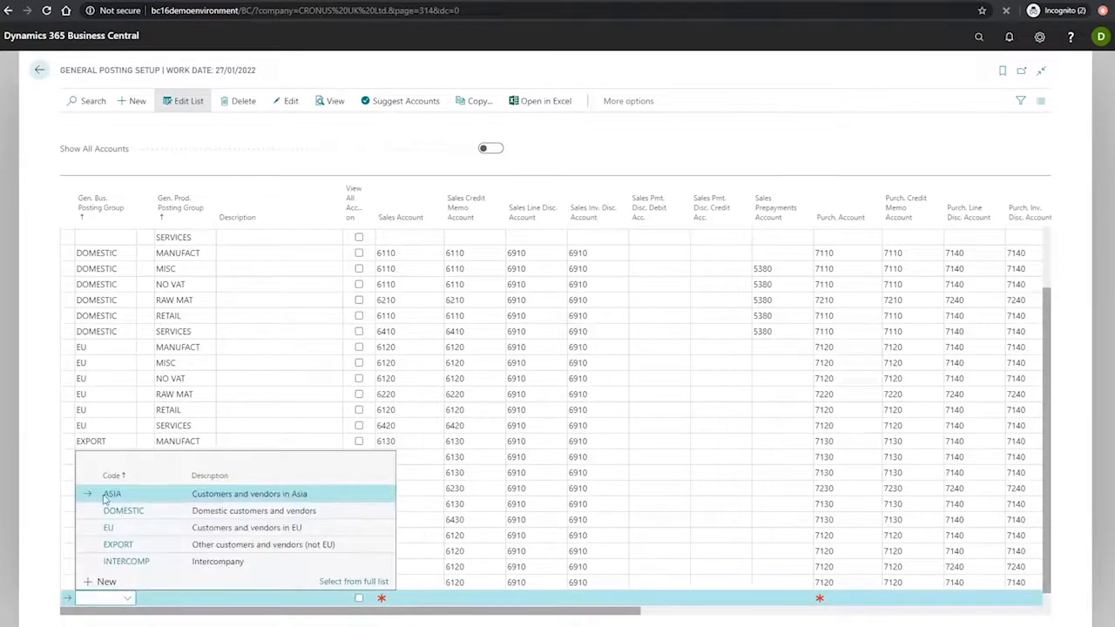
pyautogui.click(112, 493)
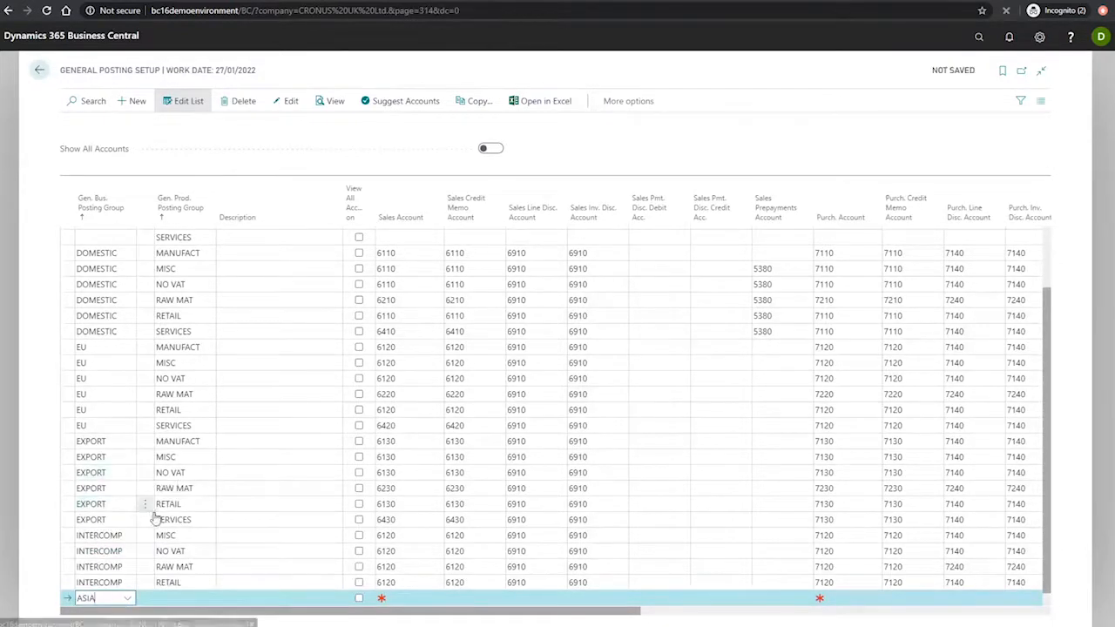
pyautogui.click(212, 597)
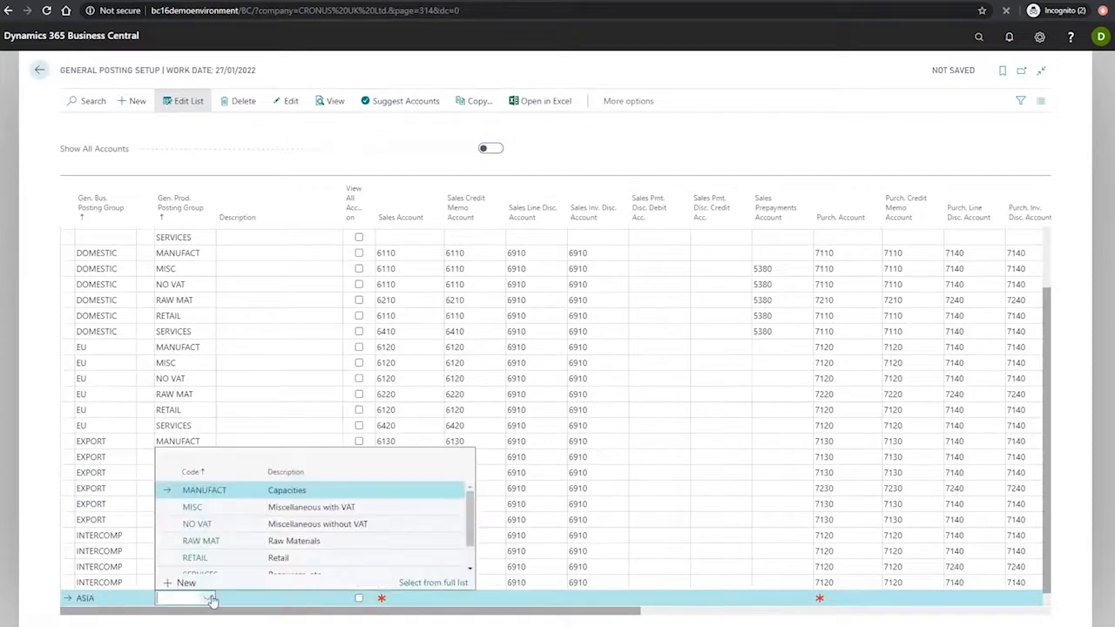
pyautogui.click(204, 489)
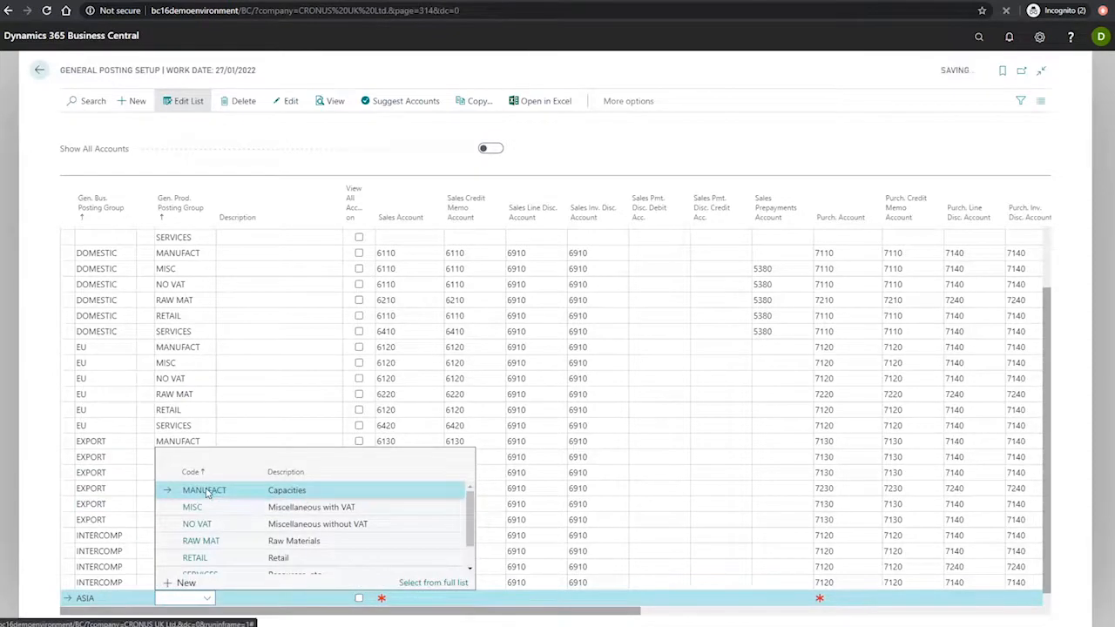
pyautogui.click(204, 490)
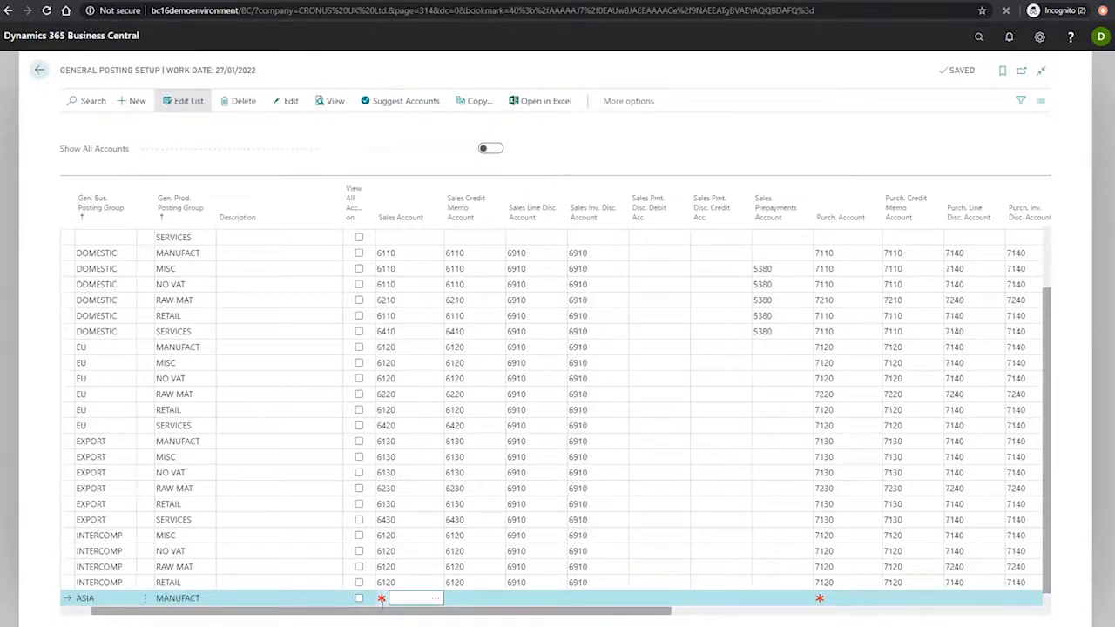
pyautogui.moveTo(200, 452)
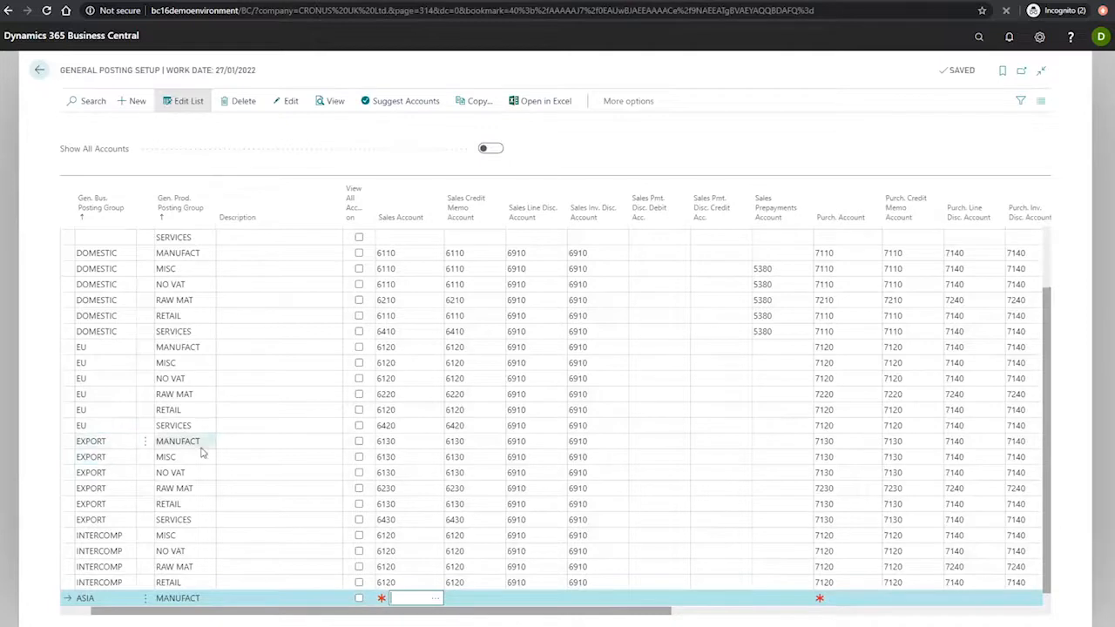
# Enter account 6130 for sales and credit memos and 6910 for both sales discount accounts.
pyautogui.write('6130')
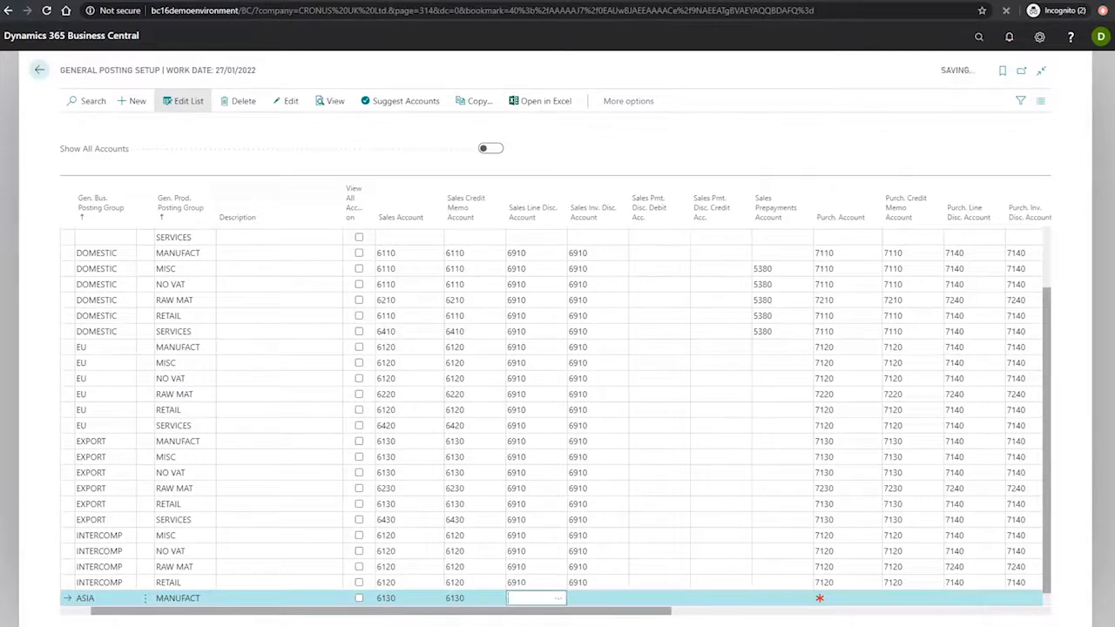
pyautogui.write('69')
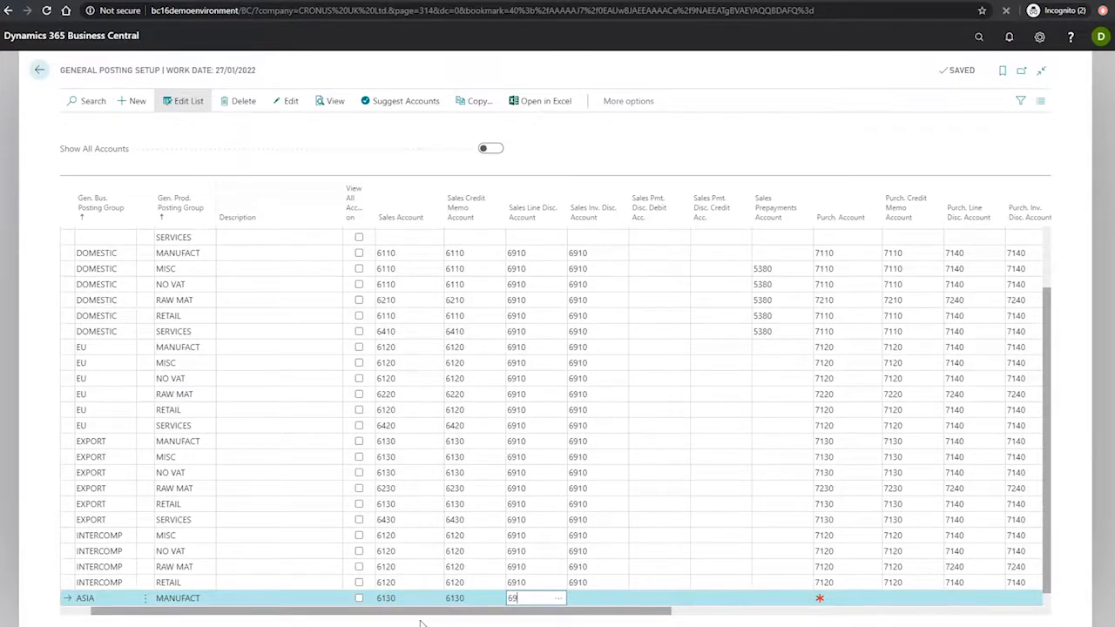
pyautogui.press('Tab')
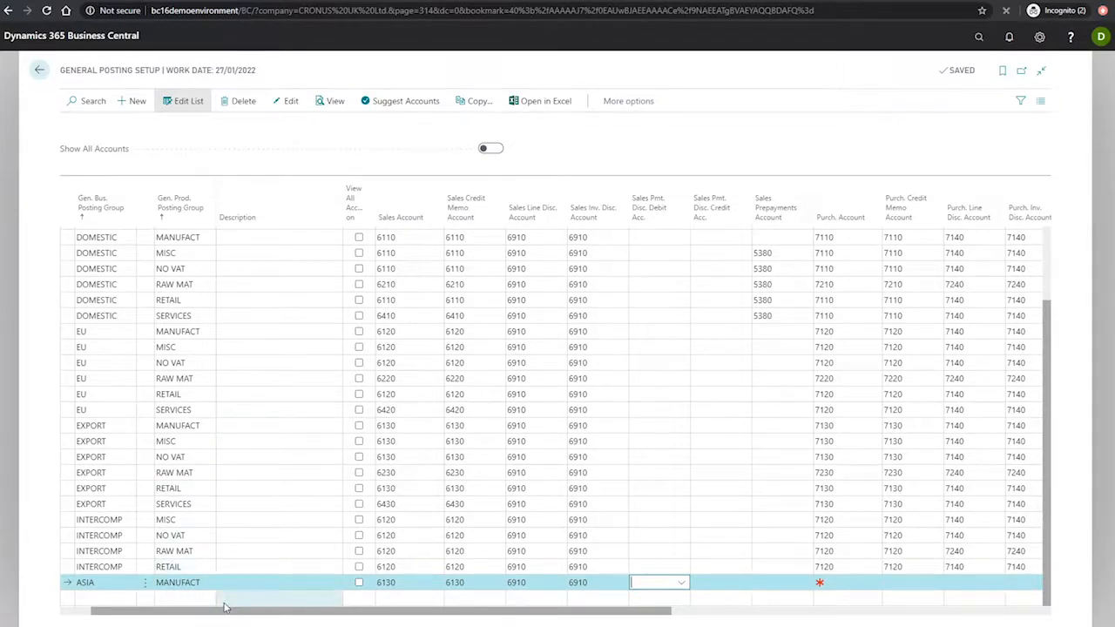
pyautogui.moveTo(106, 616)
pyautogui.write('ASIA')
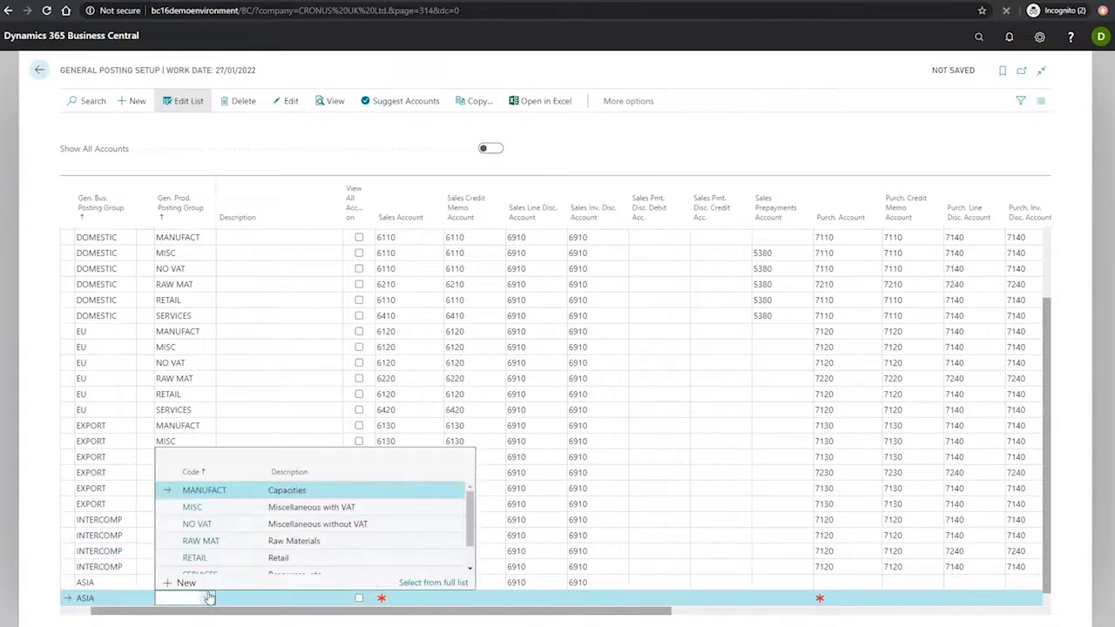
# Set the new ASIA line's Gen. Prod. Posting Group to MISC.
pyautogui.click(191, 506)
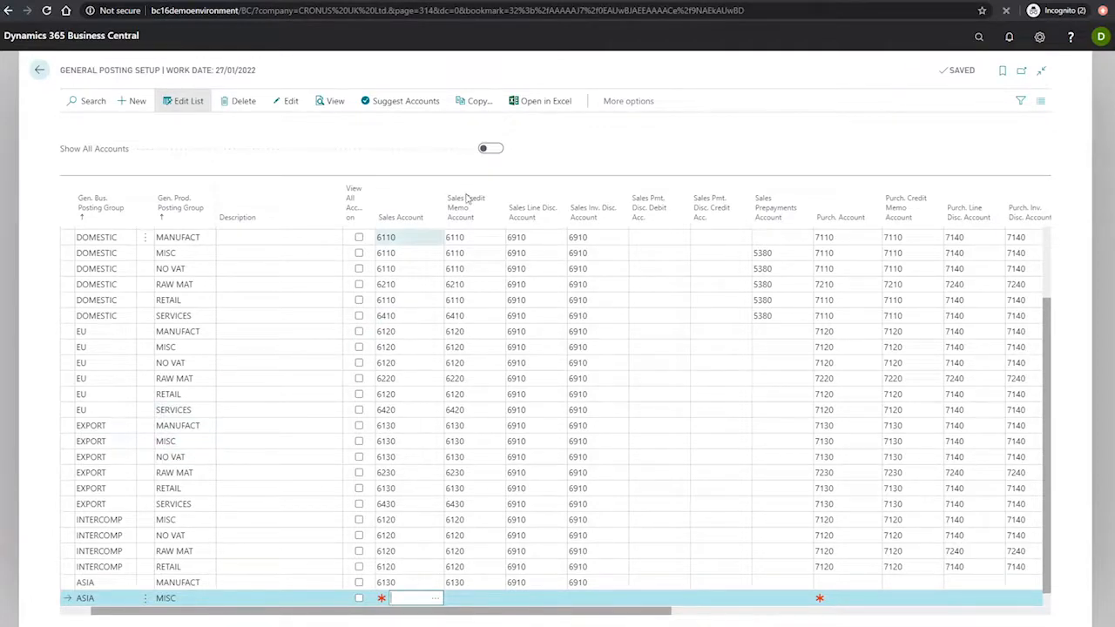
pyautogui.moveTo(473, 101)
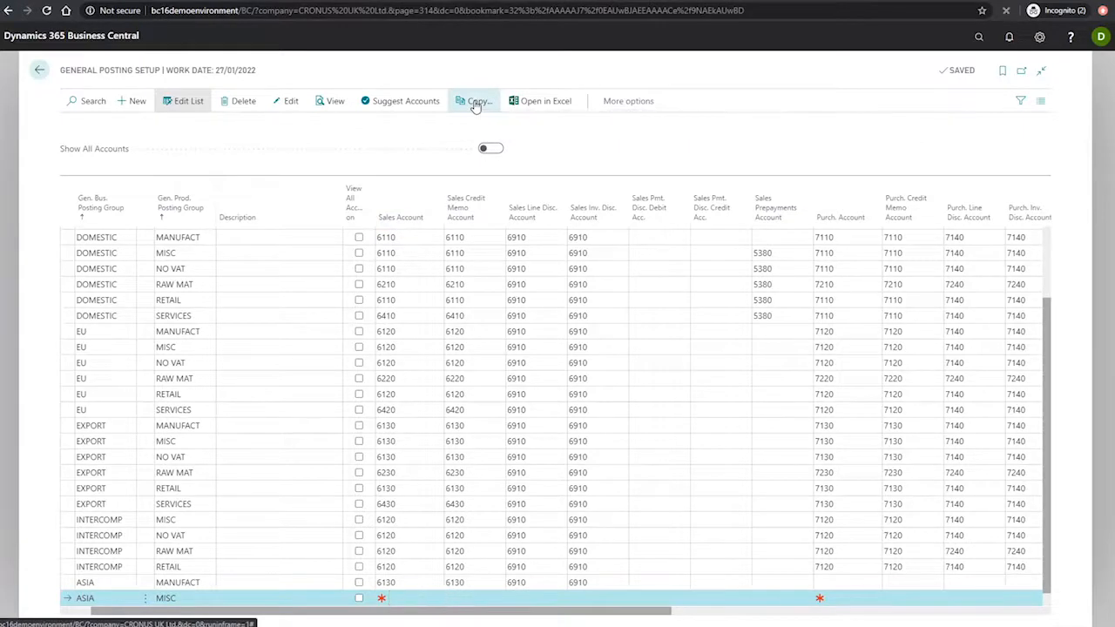
# Copy all fields from the EXPORT/MISC posting setup into the ASIA/MISC line.
pyautogui.click(477, 100)
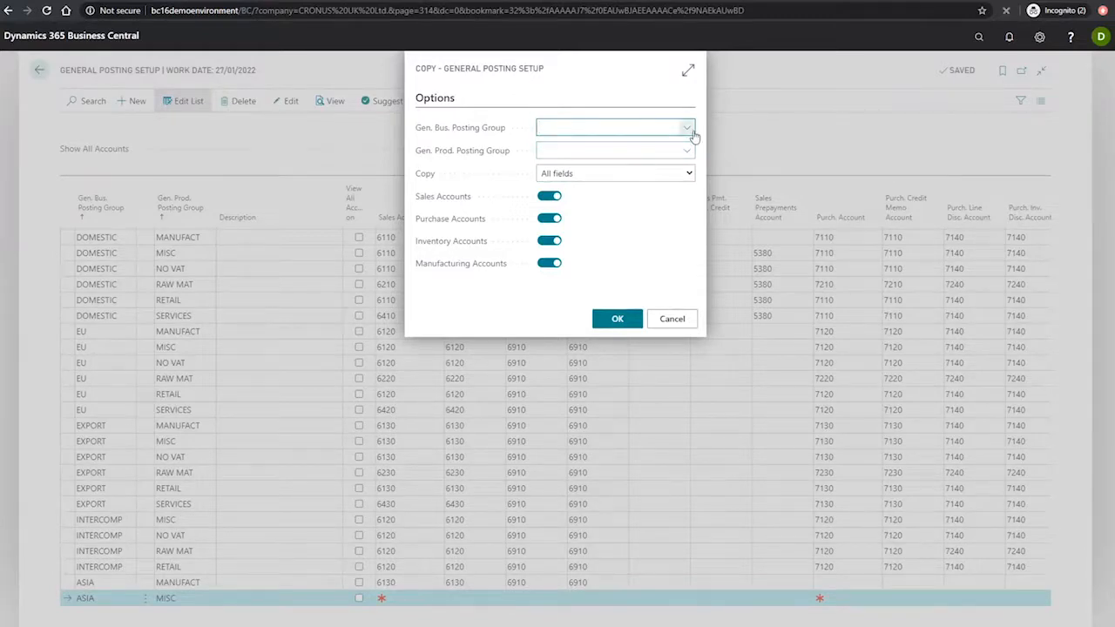
pyautogui.click(687, 149)
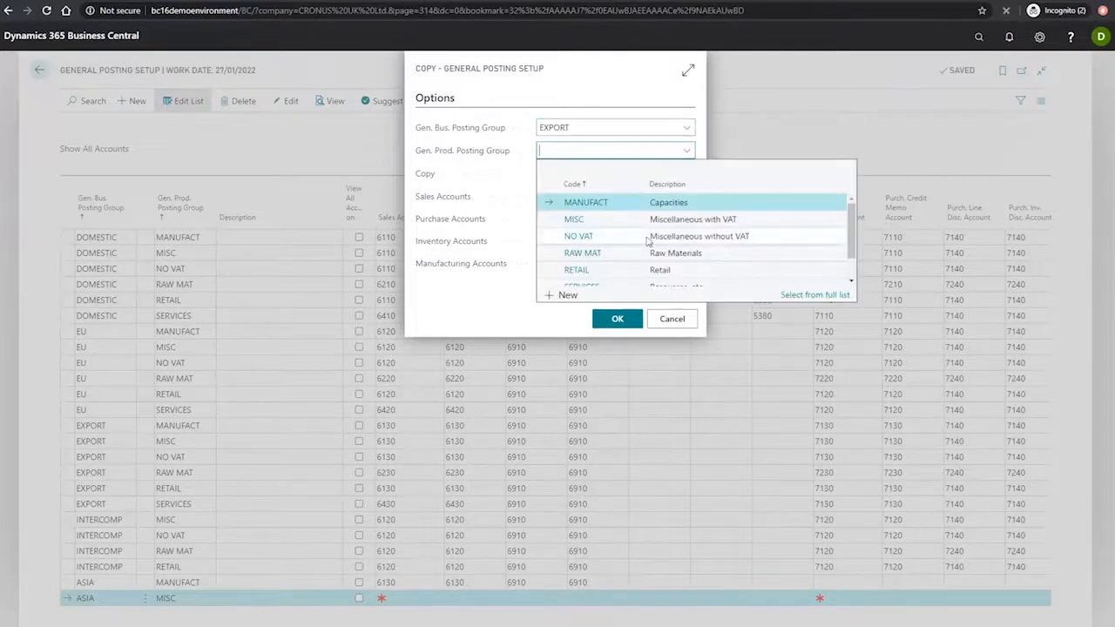
pyautogui.click(572, 218)
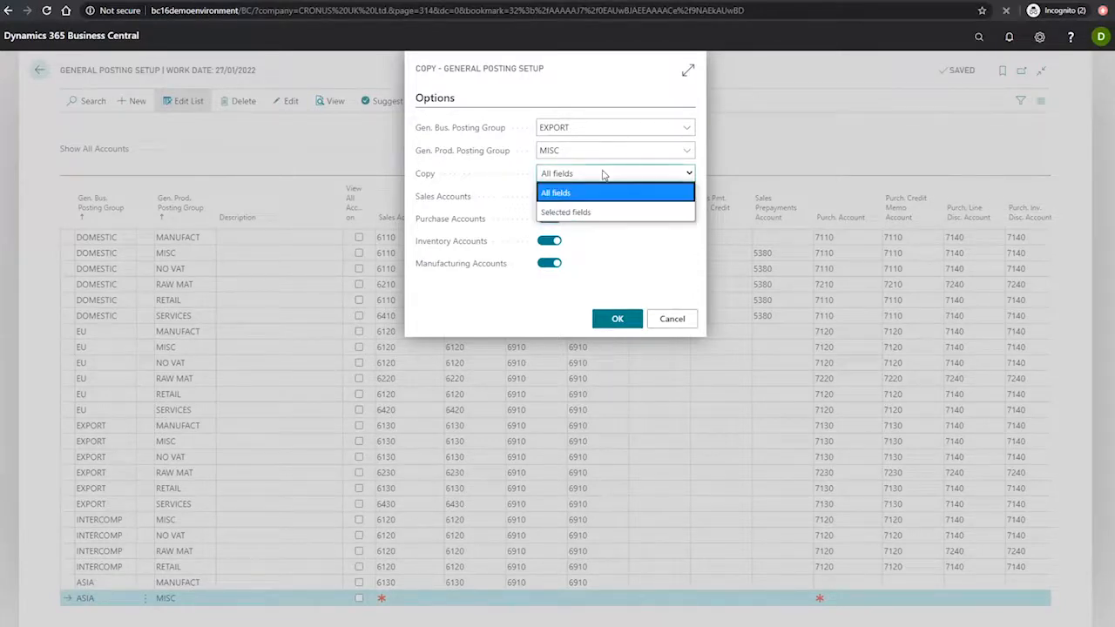
pyautogui.click(556, 193)
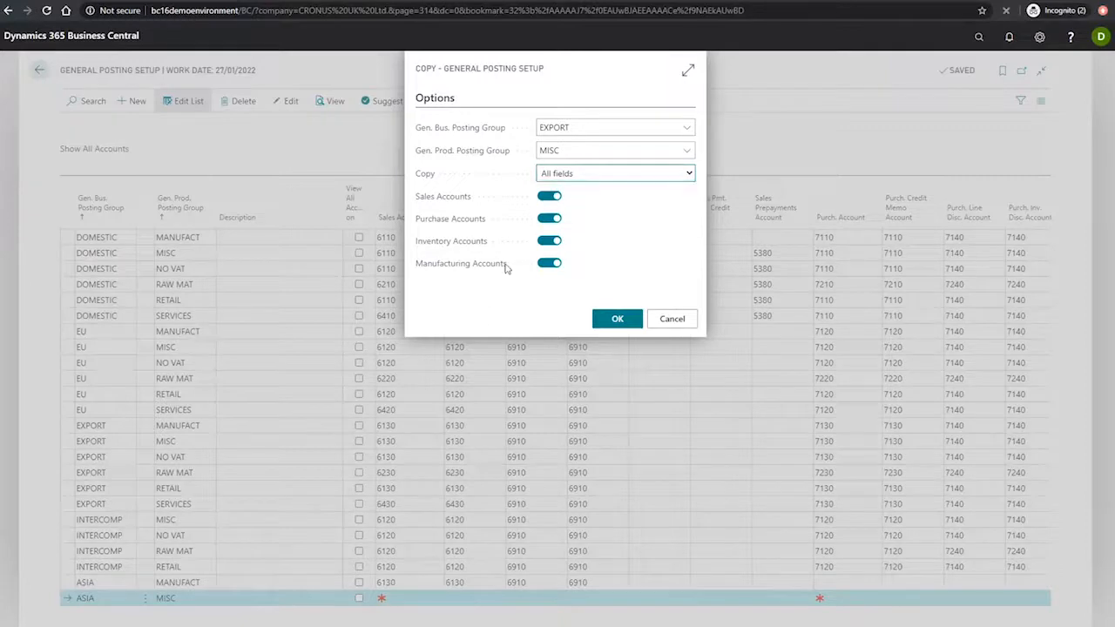
pyautogui.moveTo(487, 280)
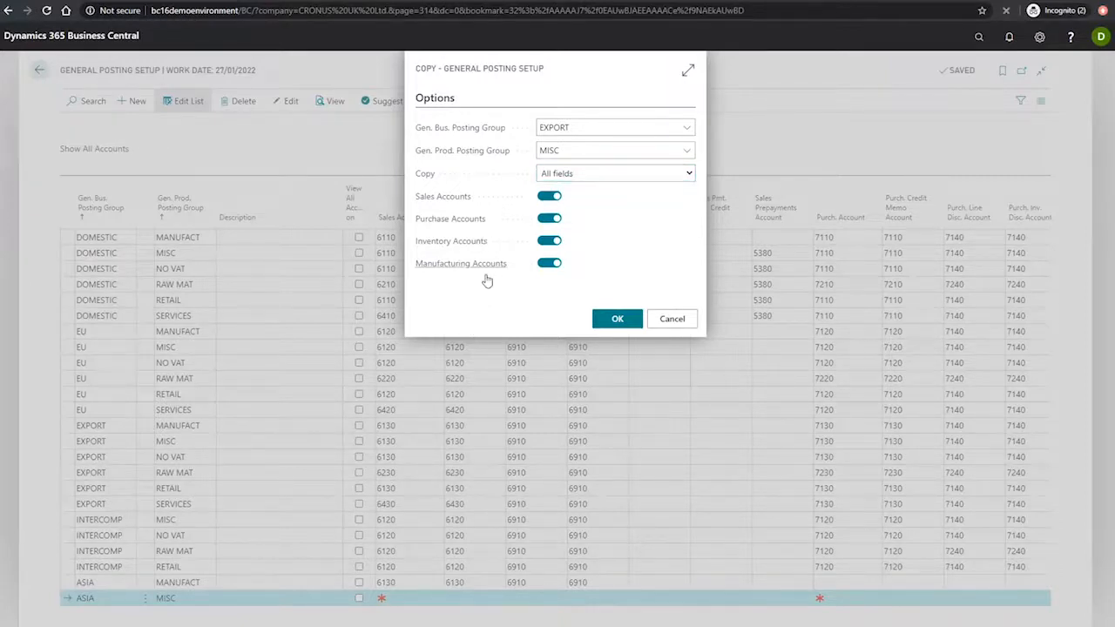
pyautogui.moveTo(499, 296)
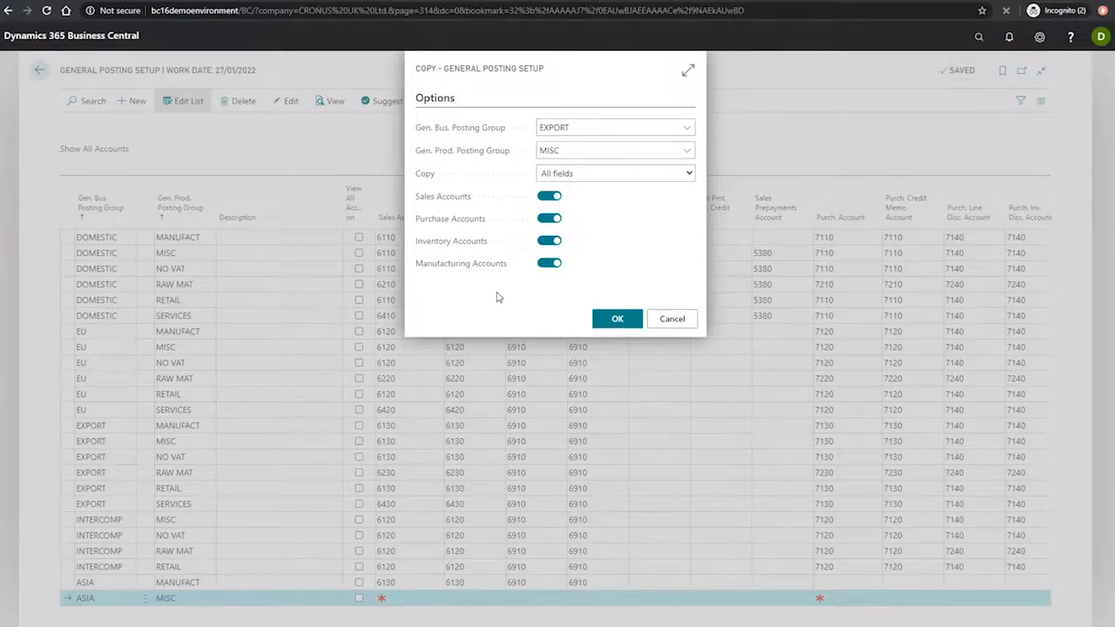
pyautogui.click(617, 318)
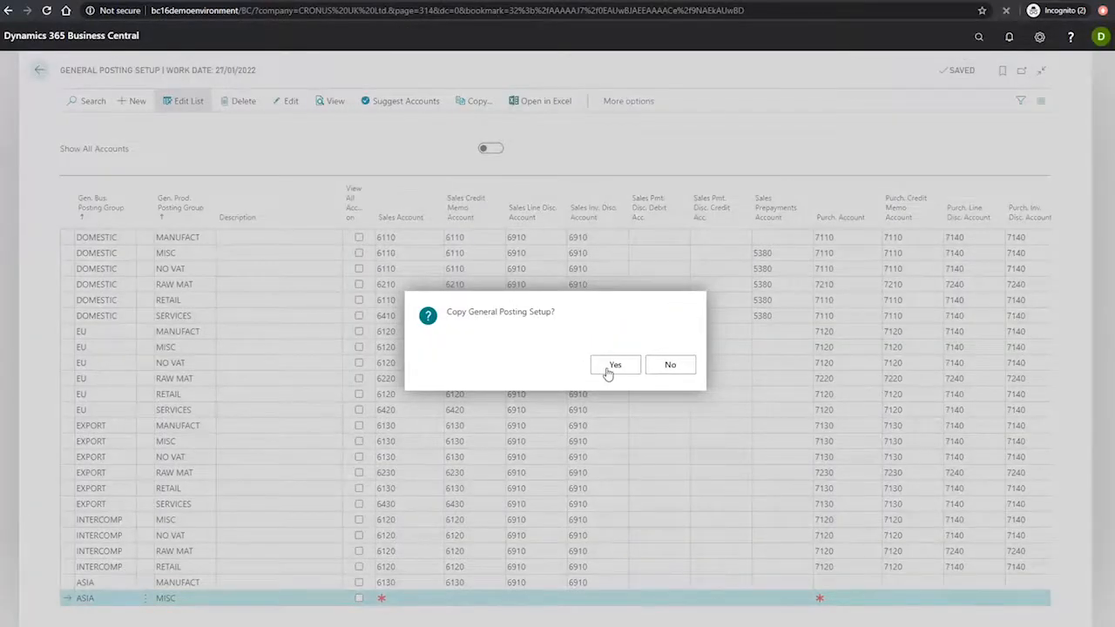
pyautogui.click(615, 364)
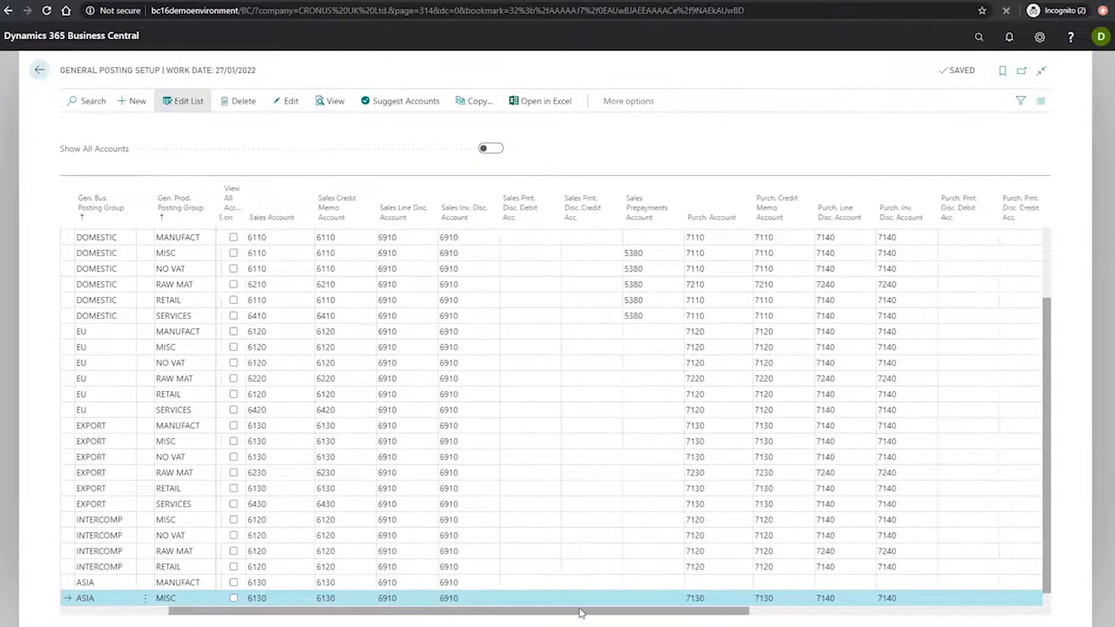
pyautogui.hscroll(3)
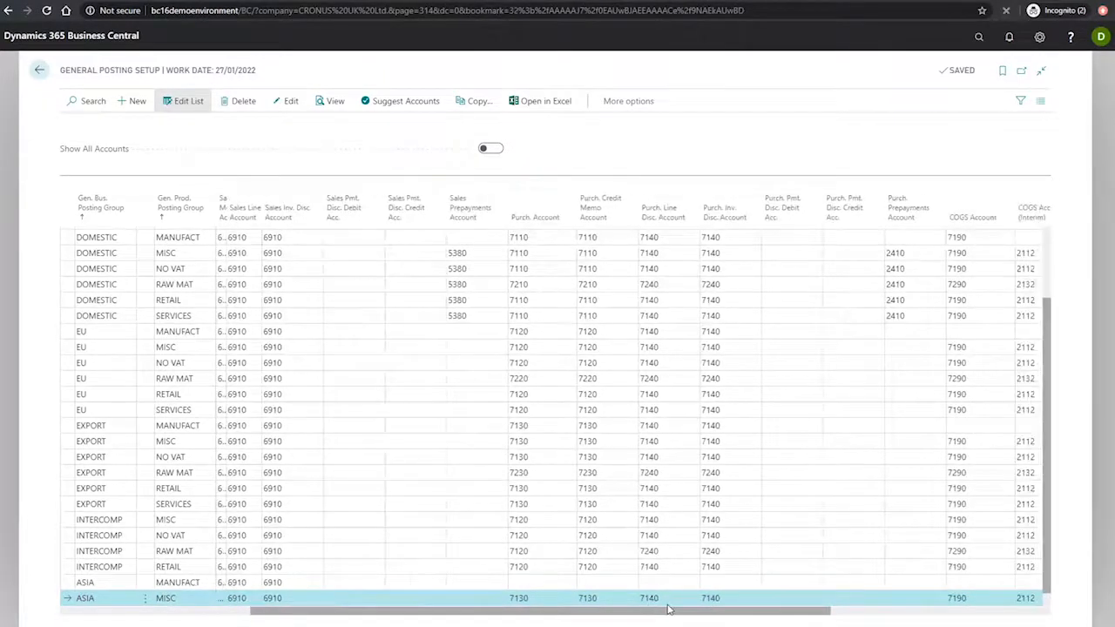
pyautogui.hscroll(3)
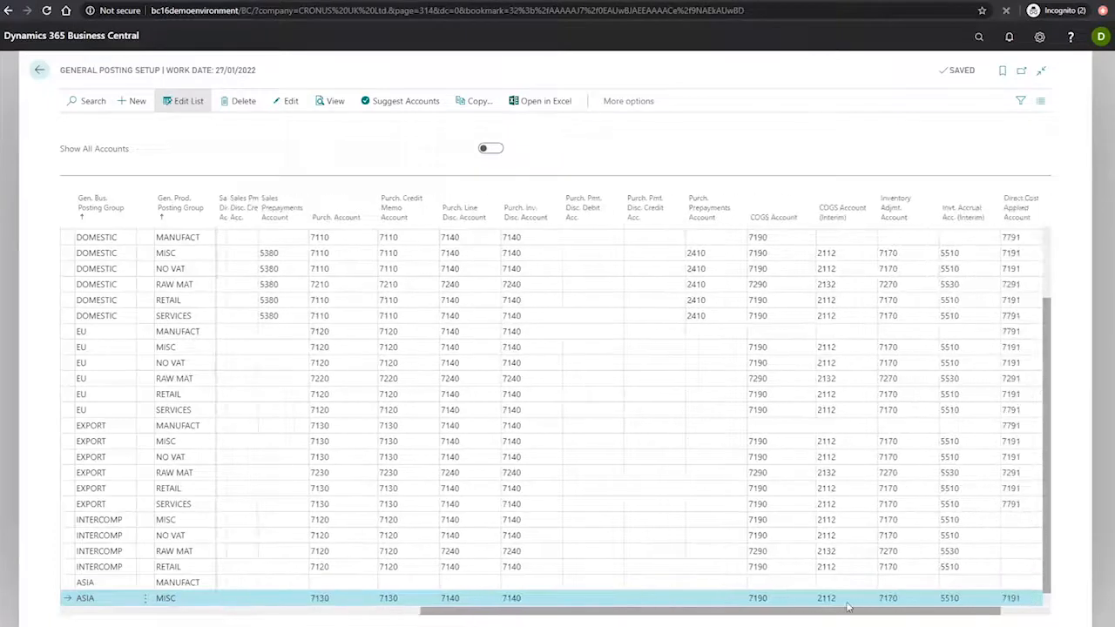
pyautogui.hscroll(3)
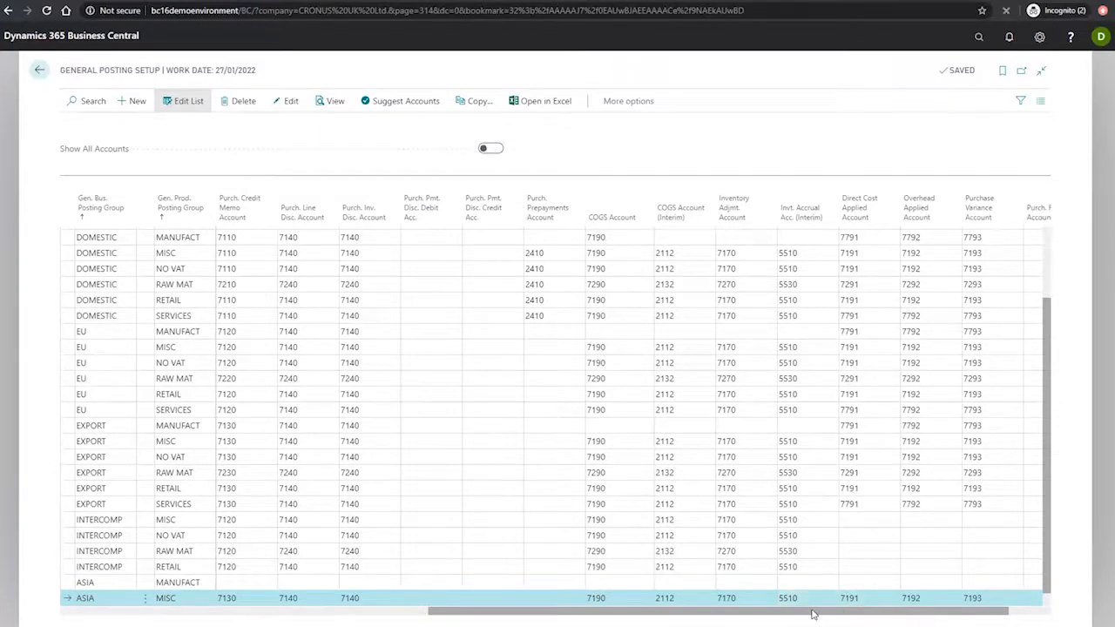
pyautogui.hscroll(-3)
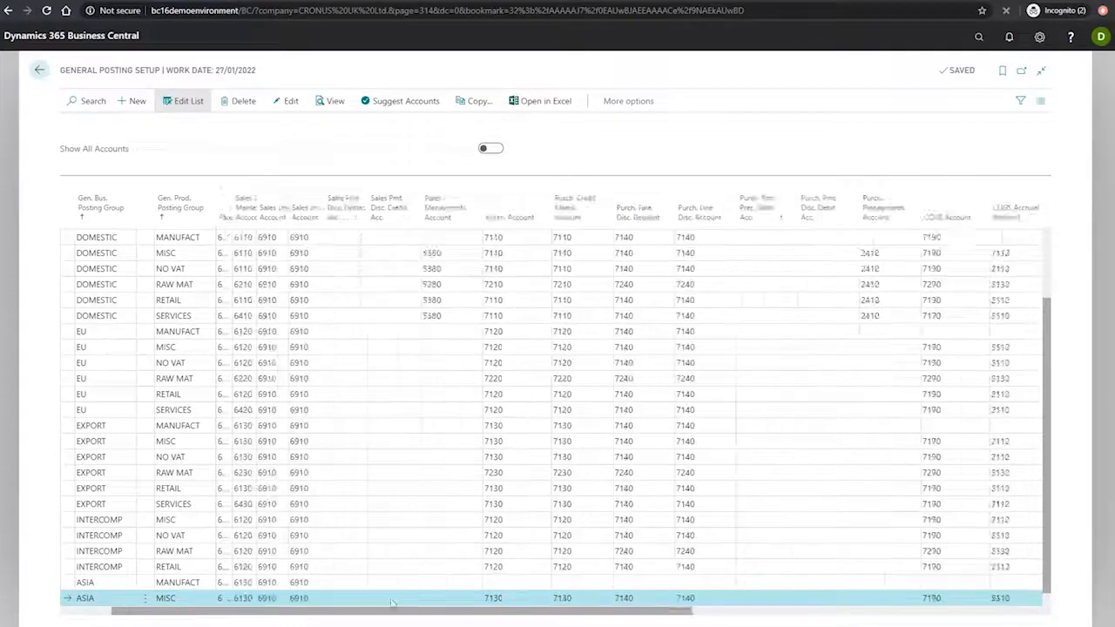
pyautogui.hscroll(-3)
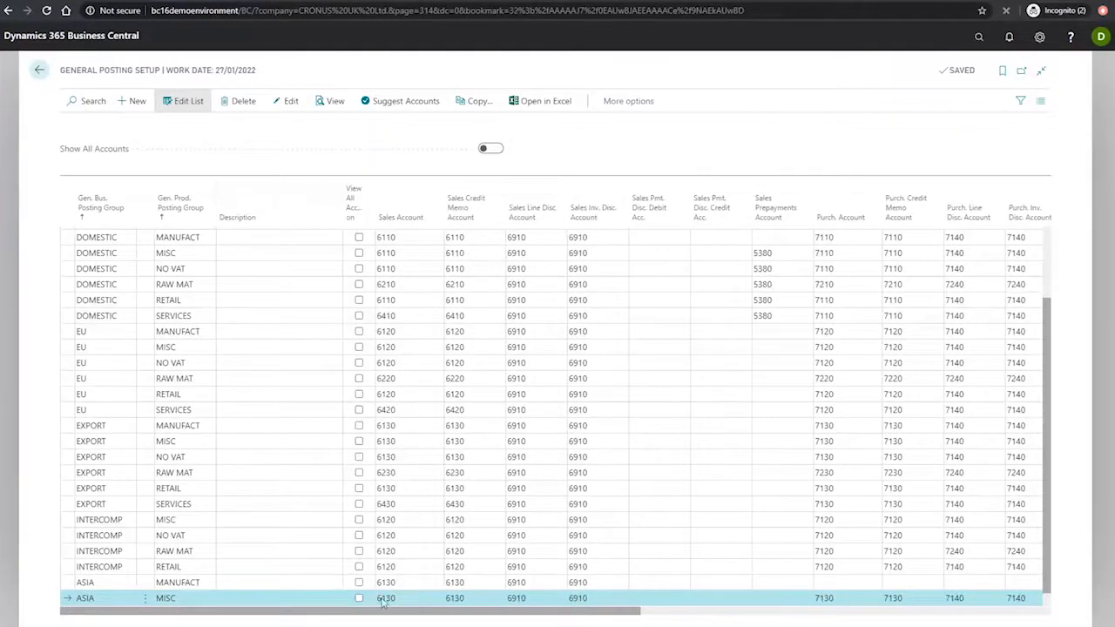